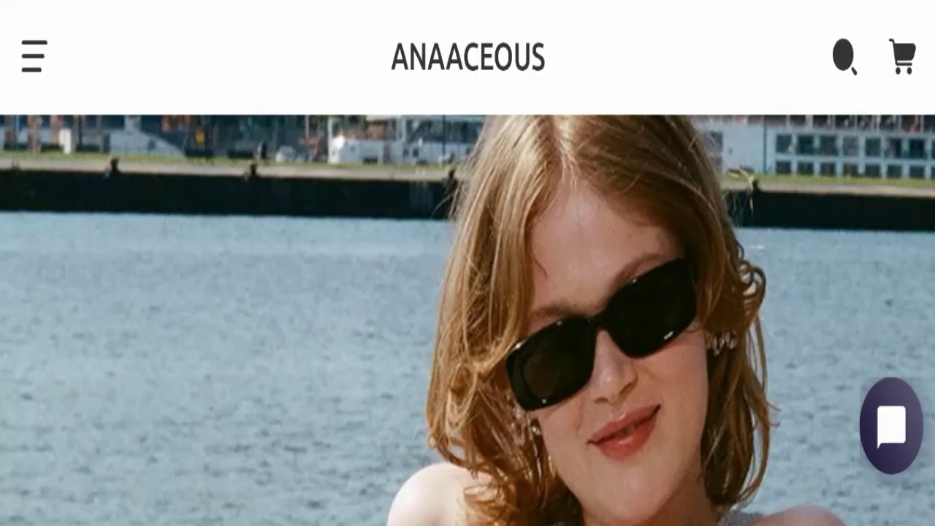
Step: Scroll to the footer, expand the After section, and open Shipping Policy
scroll("down", 3)
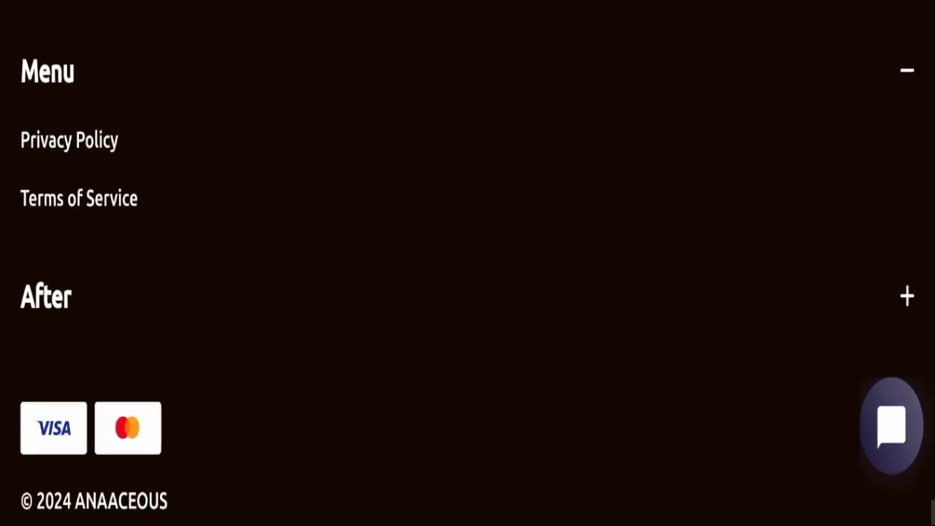
left_click(906, 296)
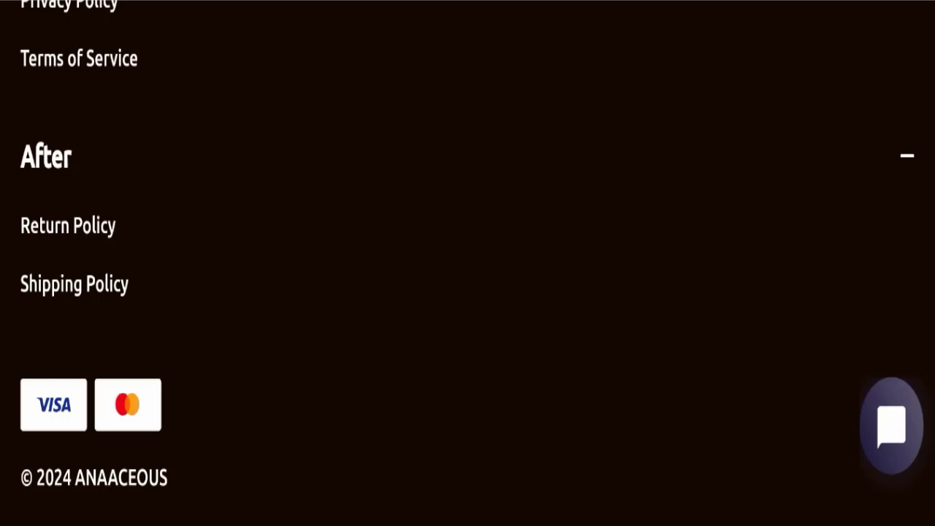
left_click(74, 283)
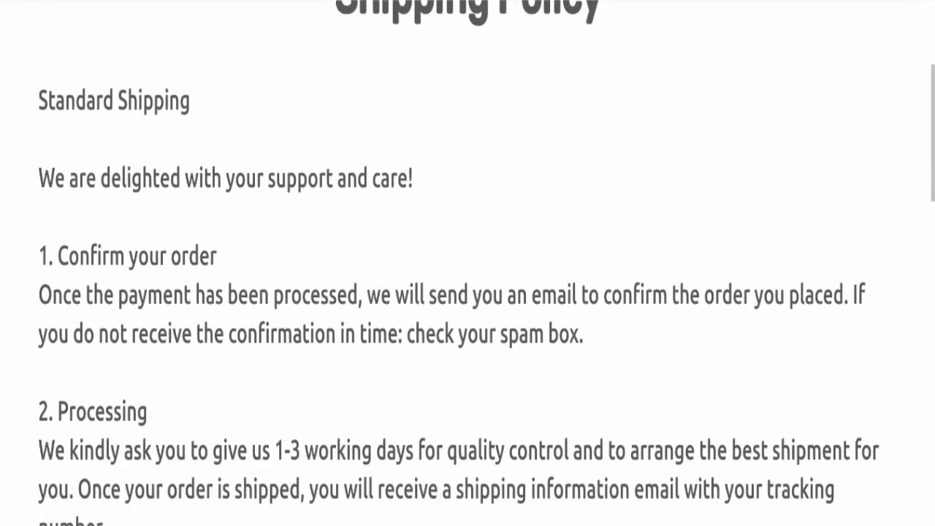
scroll("down", 3)
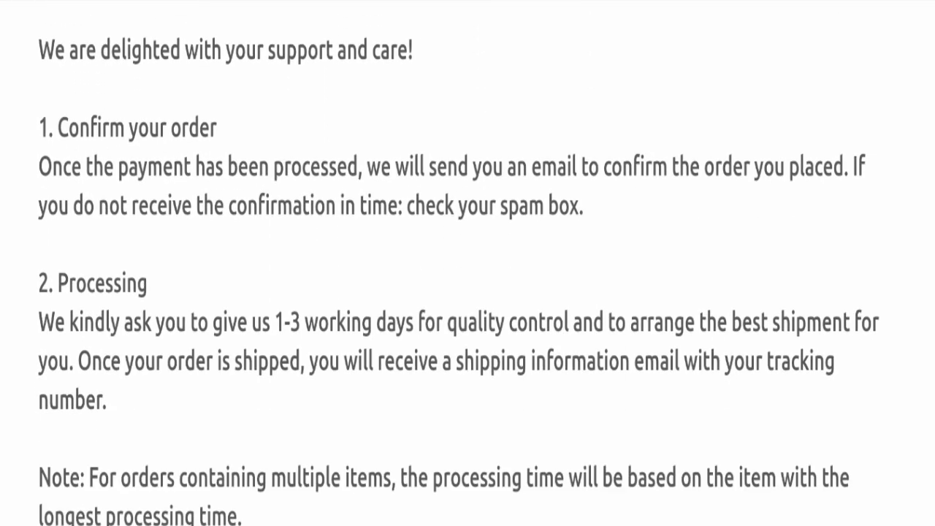
scroll("down", 3)
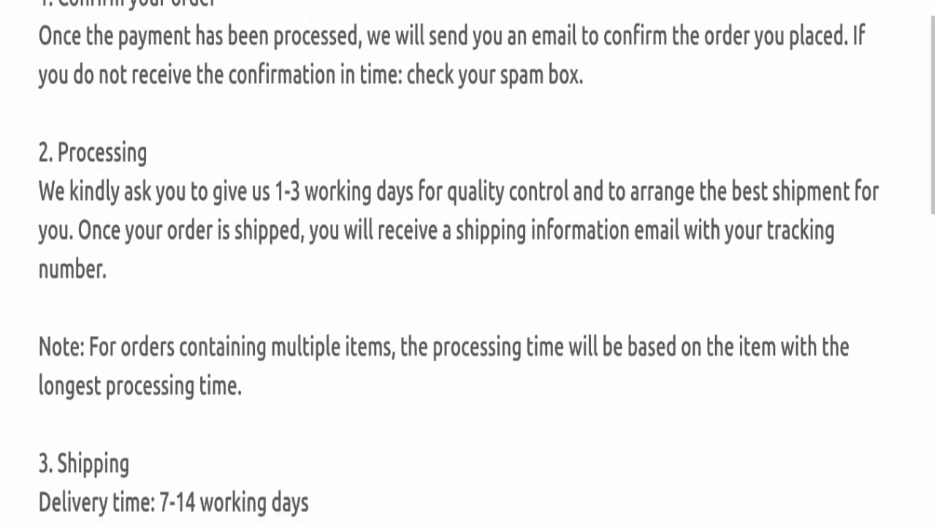
scroll("down", 3)
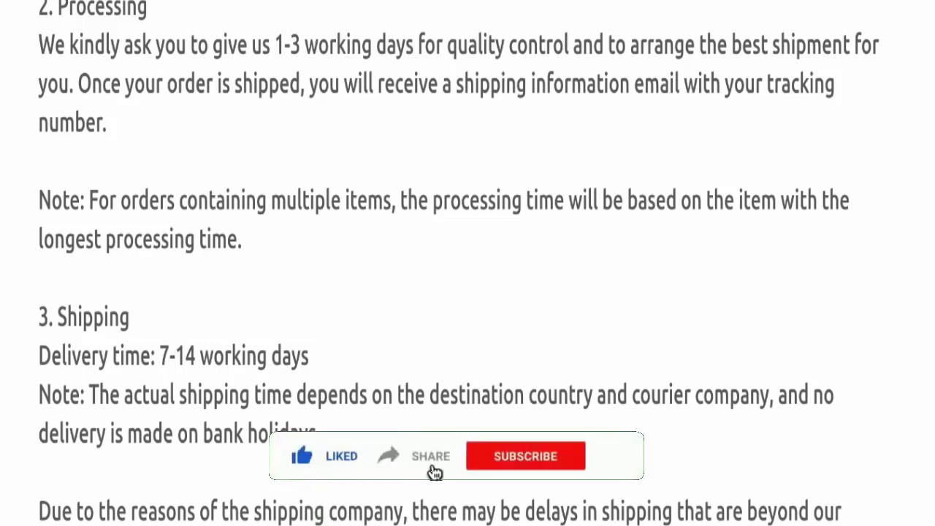
Step: Open the Return Policy page from the footer's After section
left_click(525, 455)
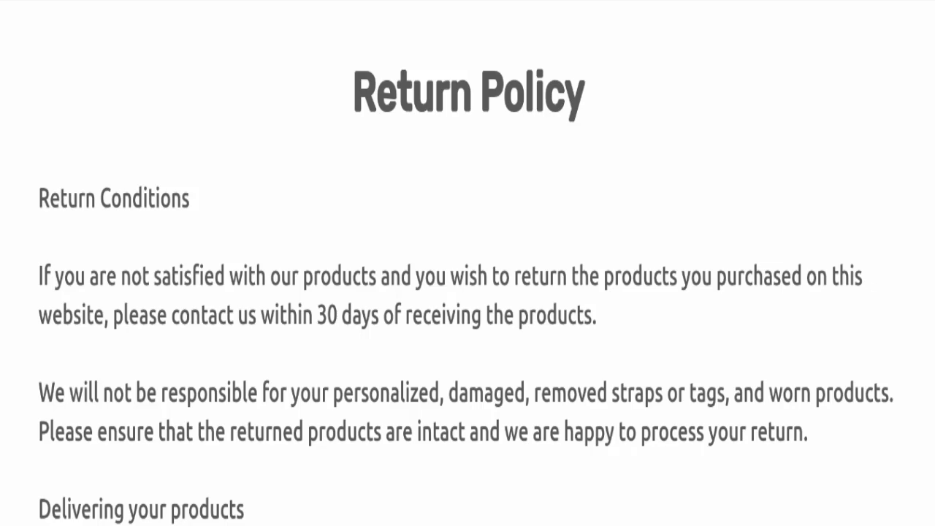
scroll("down", 3)
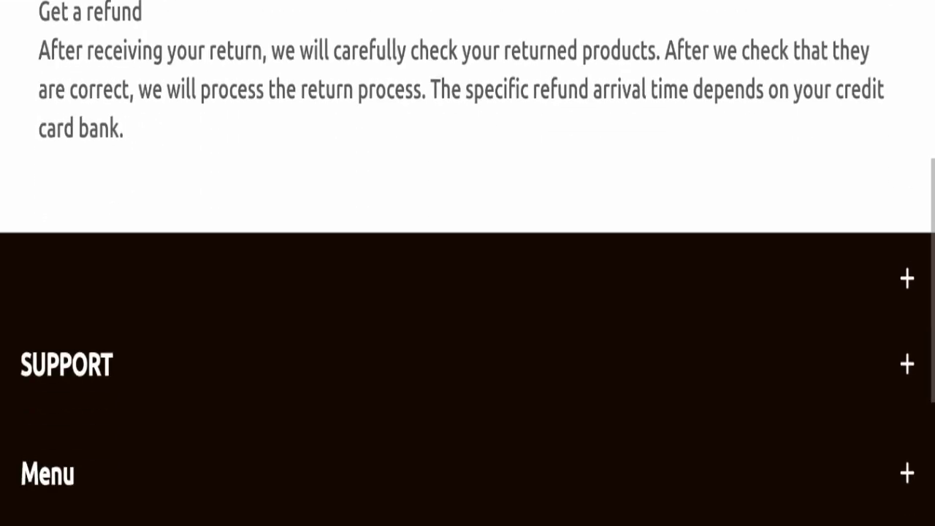
scroll("down", 3)
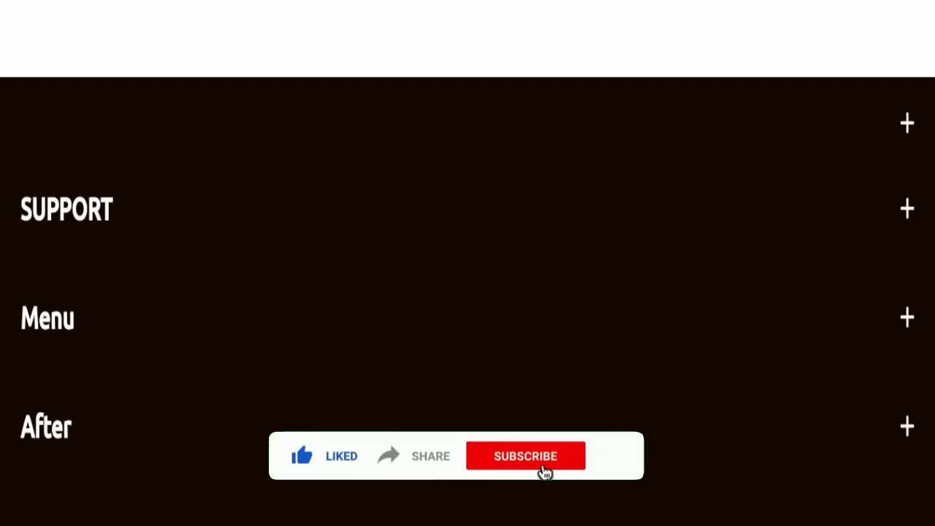
left_click(526, 456)
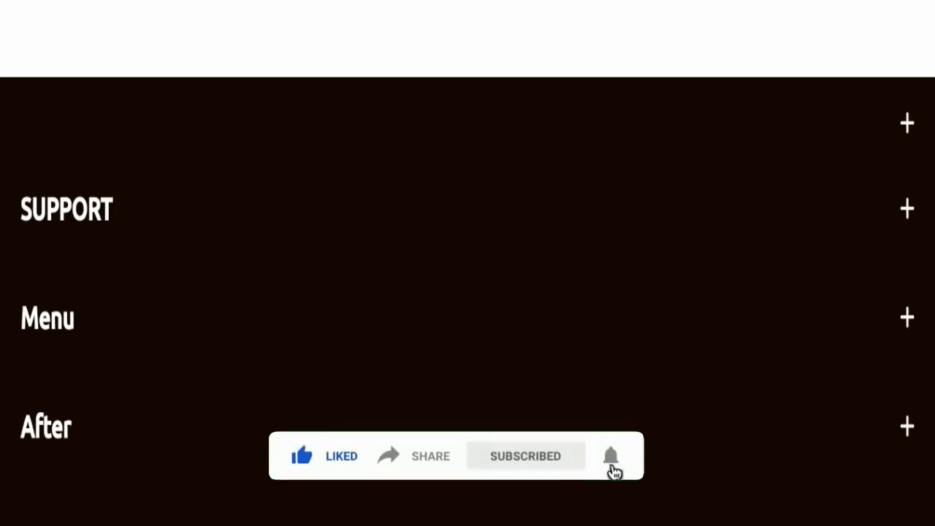